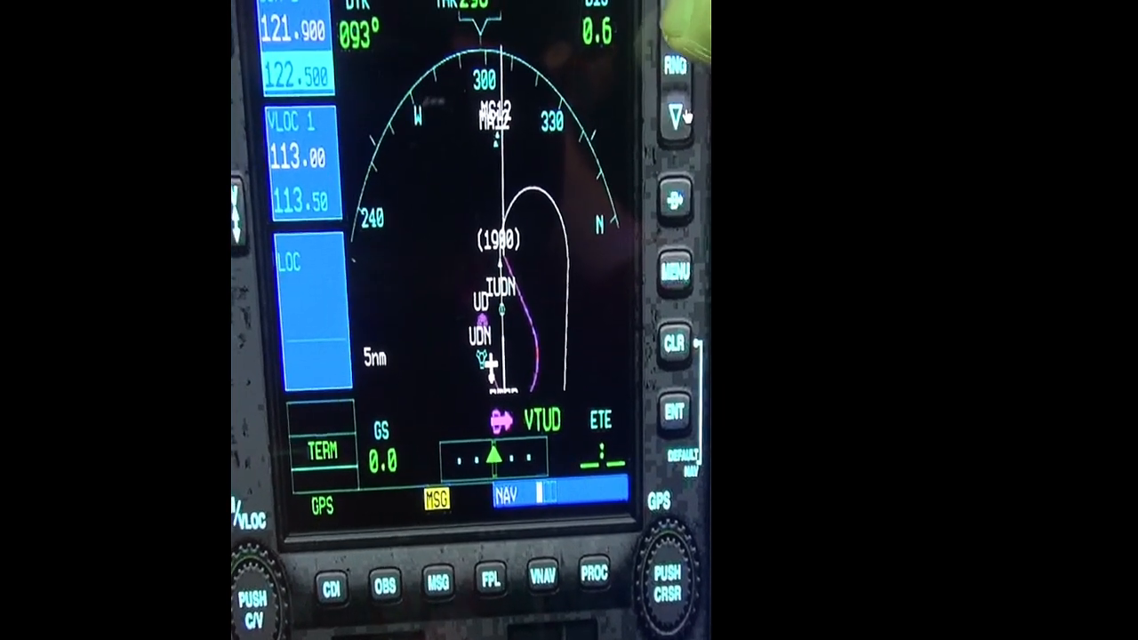
# - Increase the map range from 5 nm to 10 nm to show FN12, MS12 and the hold
pyautogui.click(677, 119)
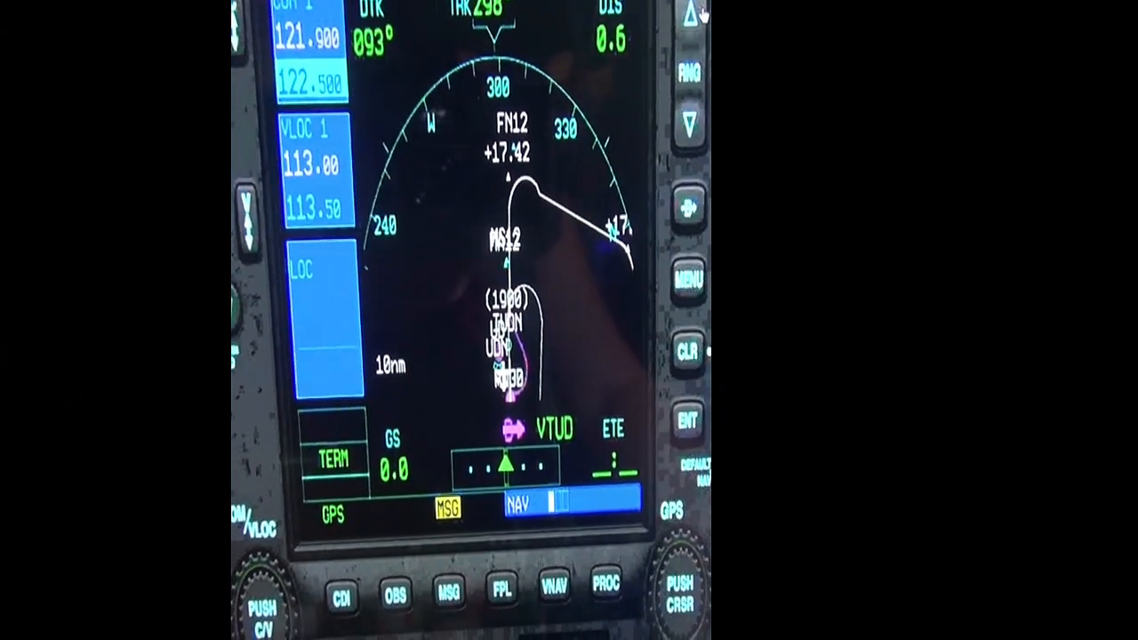